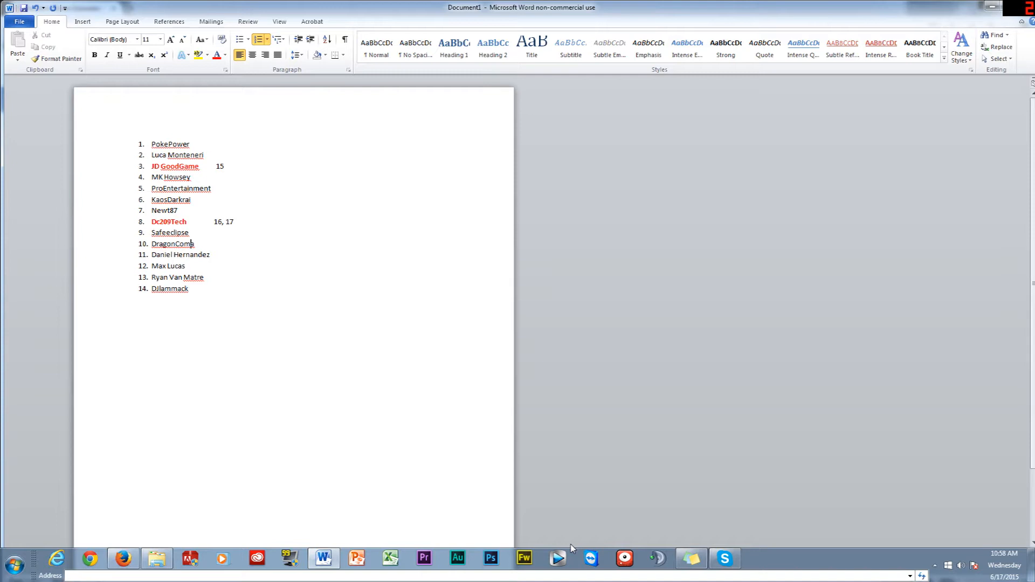
{"action": "mouse_move", "coordinate": [593, 470]}
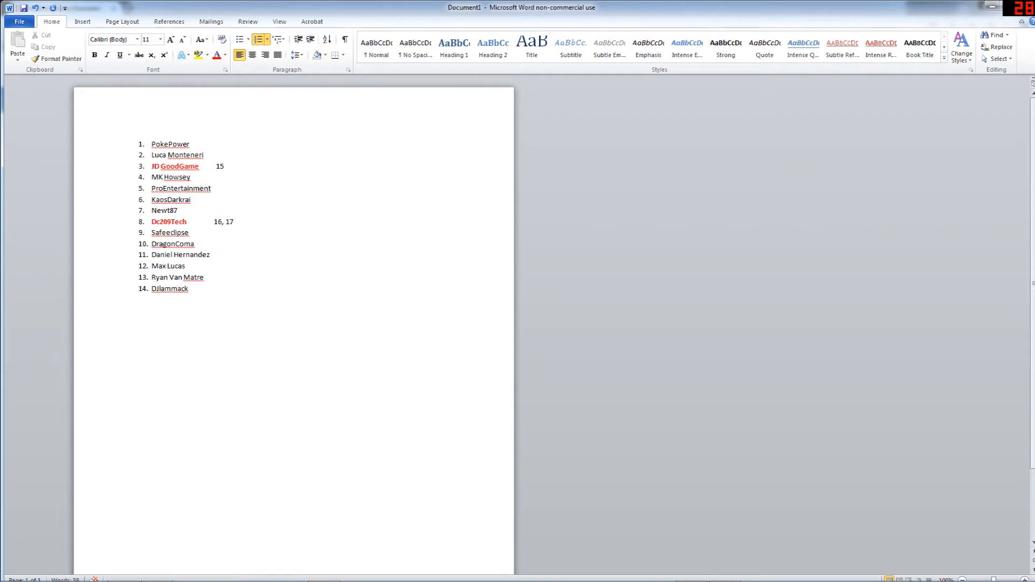
Review the TextFixer entries numbered through 17, then return to the Word participant list.
{"action": "left_click", "coordinate": [188, 288]}
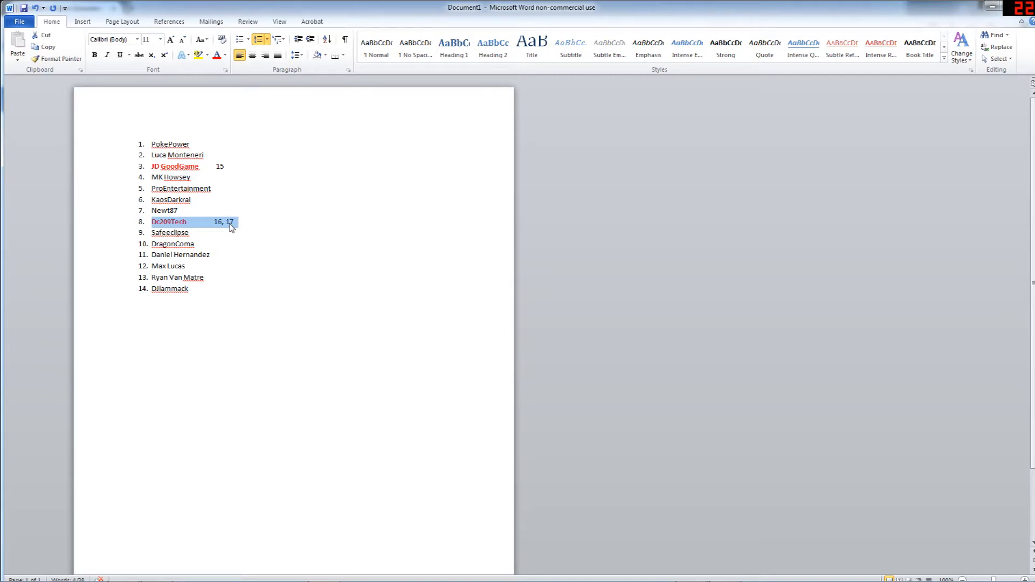
{"action": "mouse_move", "coordinate": [239, 225]}
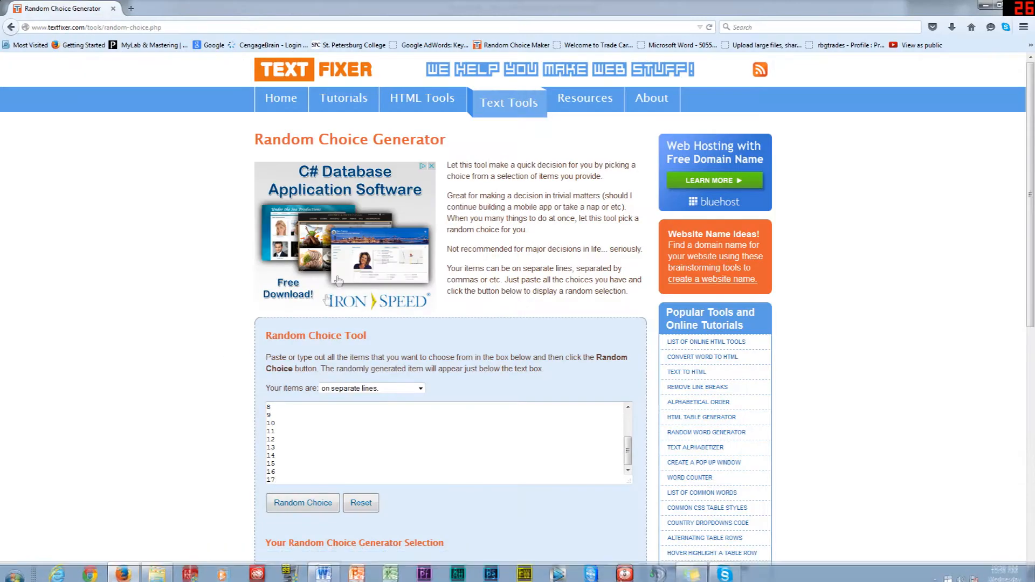
{"action": "scroll", "scroll_direction": "down", "scroll_amount": 3}
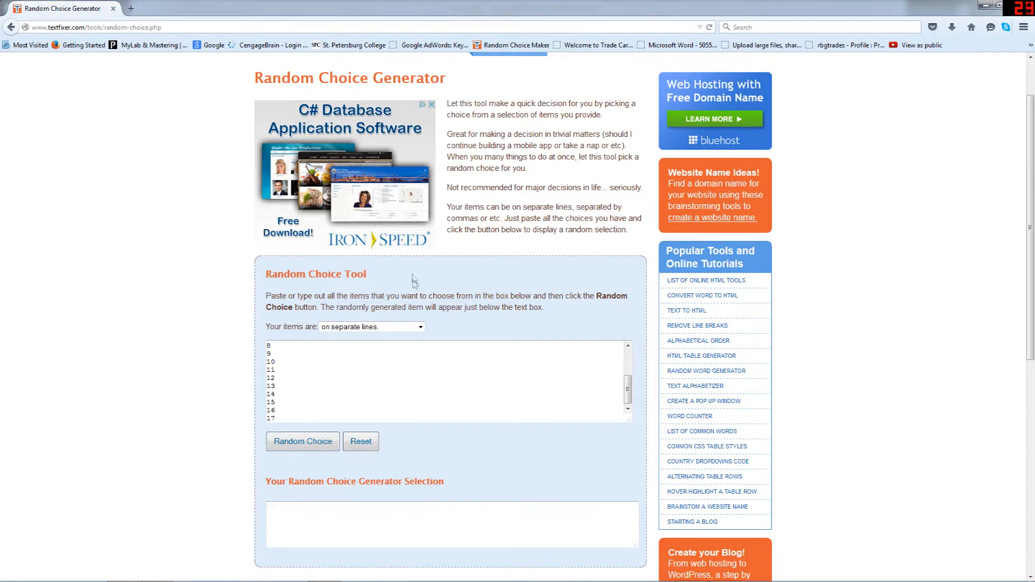
{"action": "scroll", "scroll_direction": "down", "scroll_amount": 3}
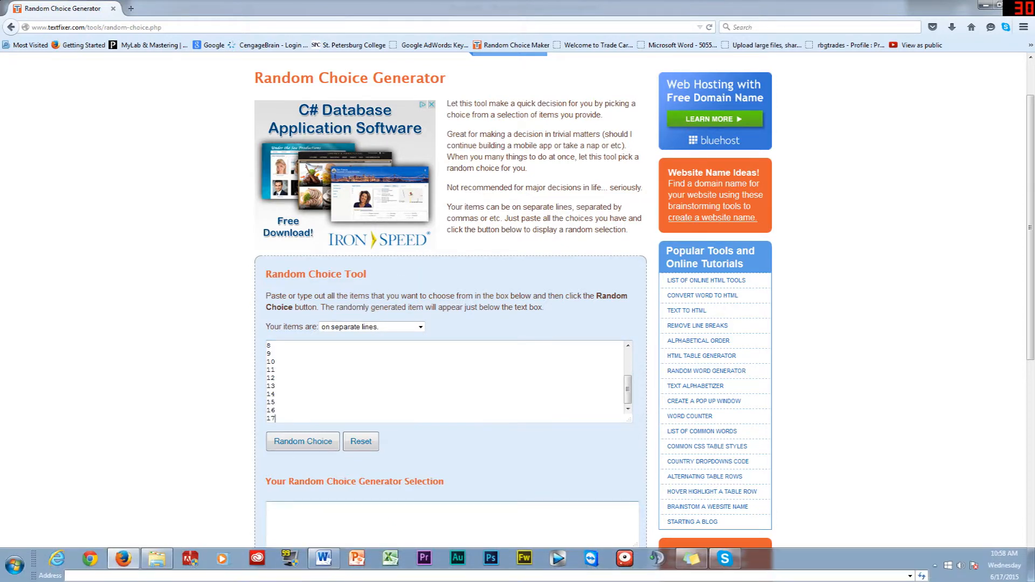
{"action": "left_click", "coordinate": [322, 558]}
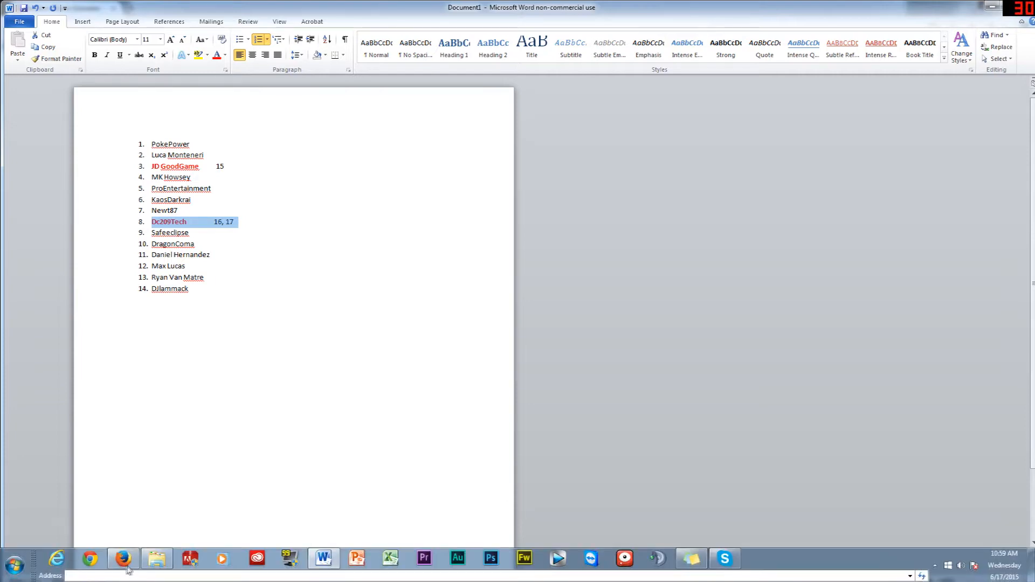
Draw a random number (1) in the picker and select PokePower in Word as the first winner.
{"action": "left_click", "coordinate": [121, 559]}
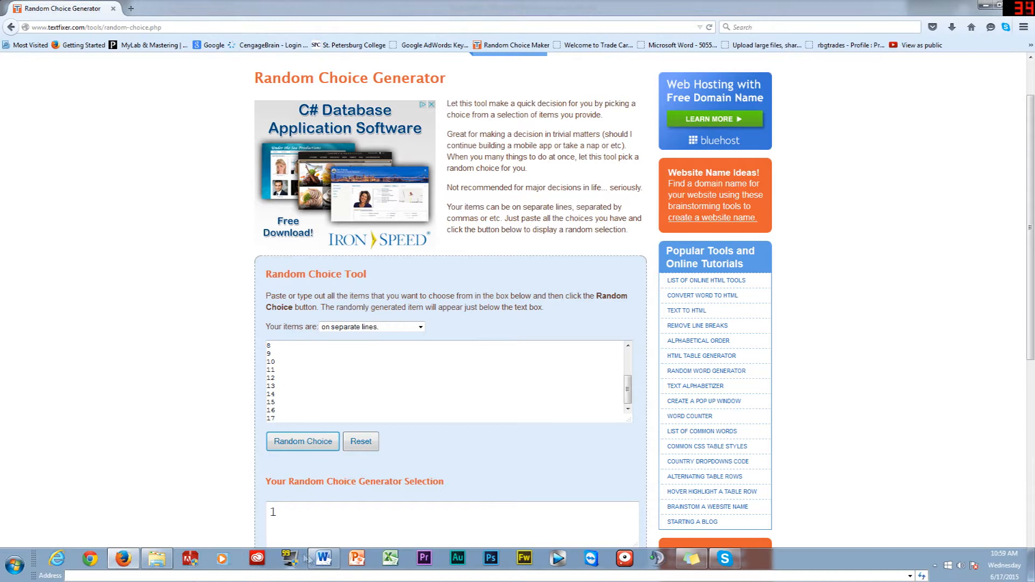
{"action": "left_click", "coordinate": [323, 558]}
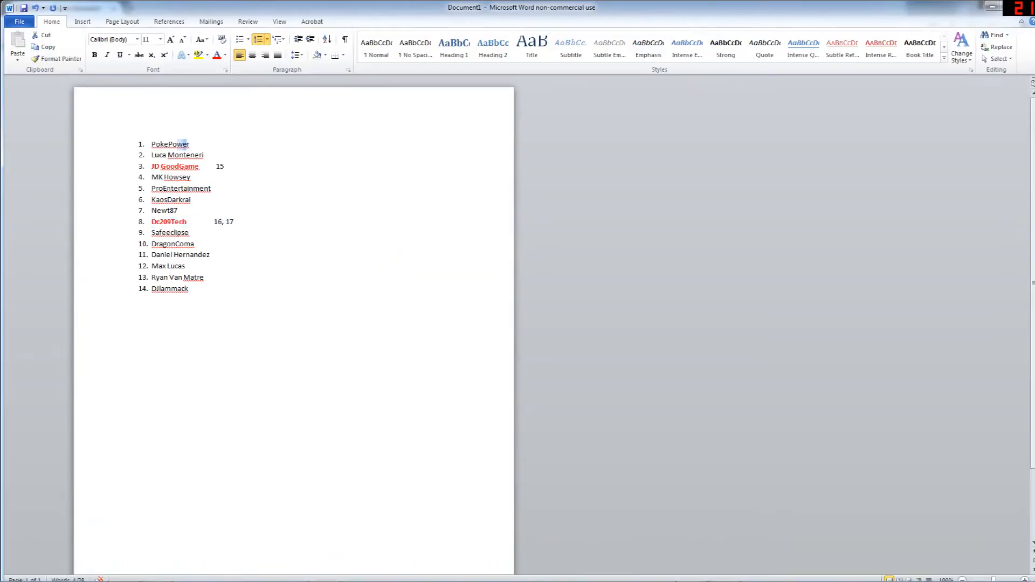
{"action": "double_click", "coordinate": [171, 144]}
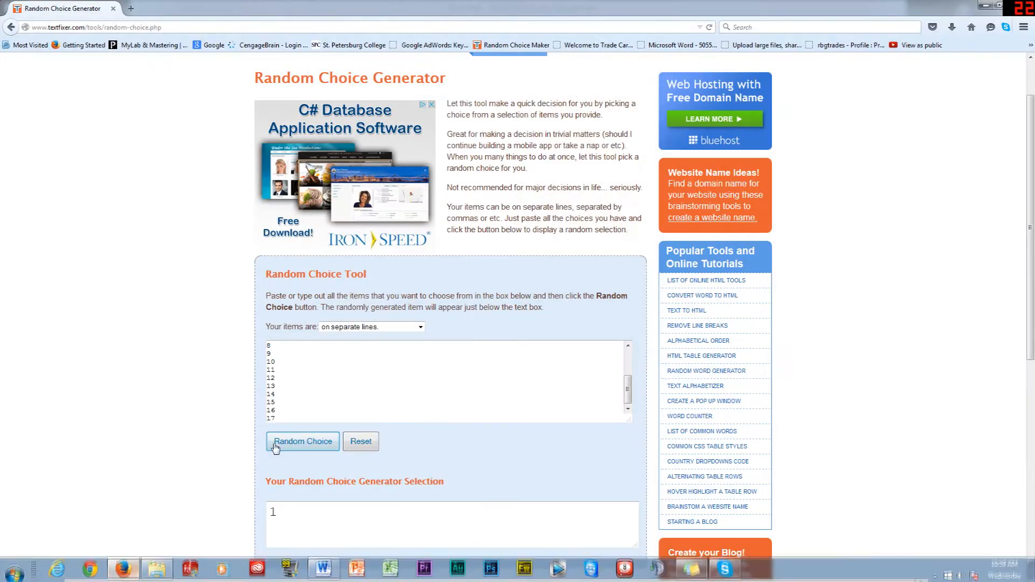
Tag PokePower 1 and DragonComa 2 in the Word list, bolding both entries.
{"action": "left_click", "coordinate": [302, 441]}
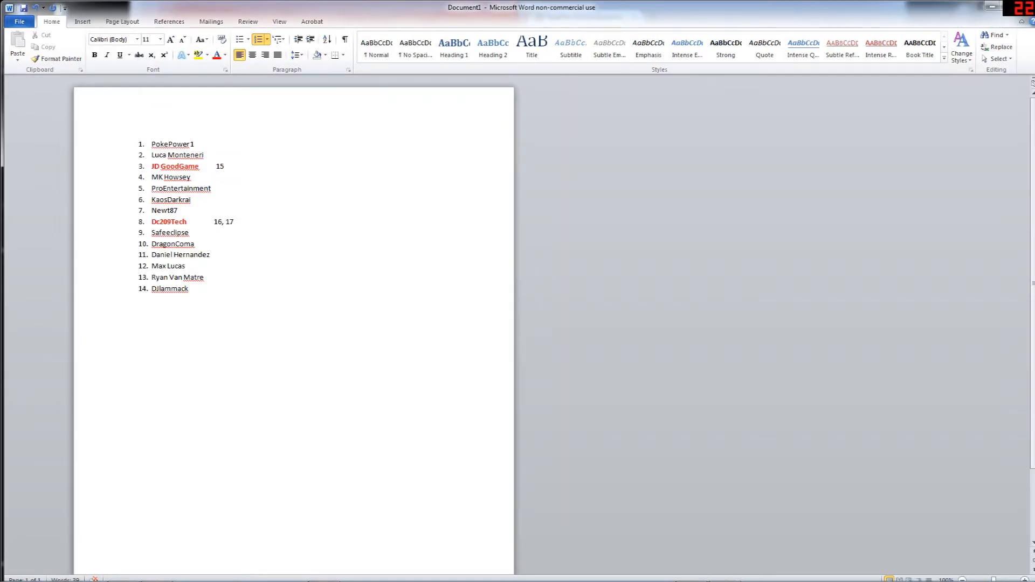
{"action": "double_click", "coordinate": [173, 244]}
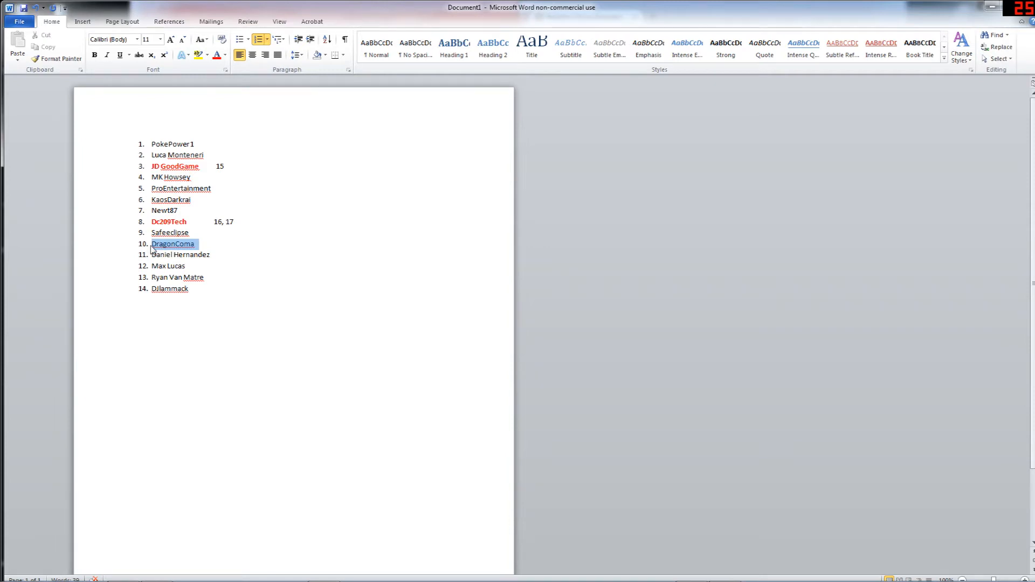
{"action": "left_click", "coordinate": [191, 144]}
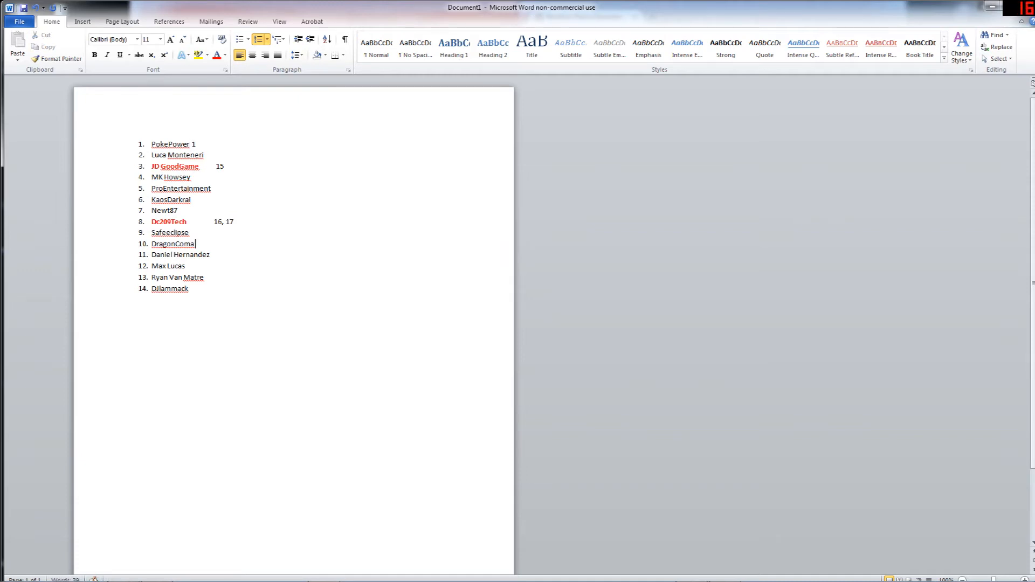
{"action": "type", "text": "2"}
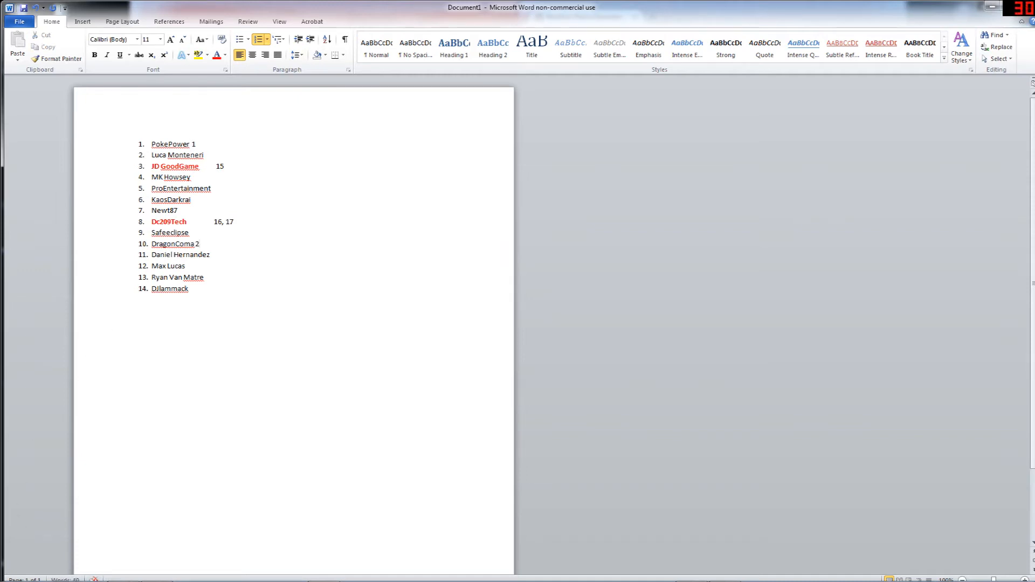
{"action": "double_click", "coordinate": [176, 244]}
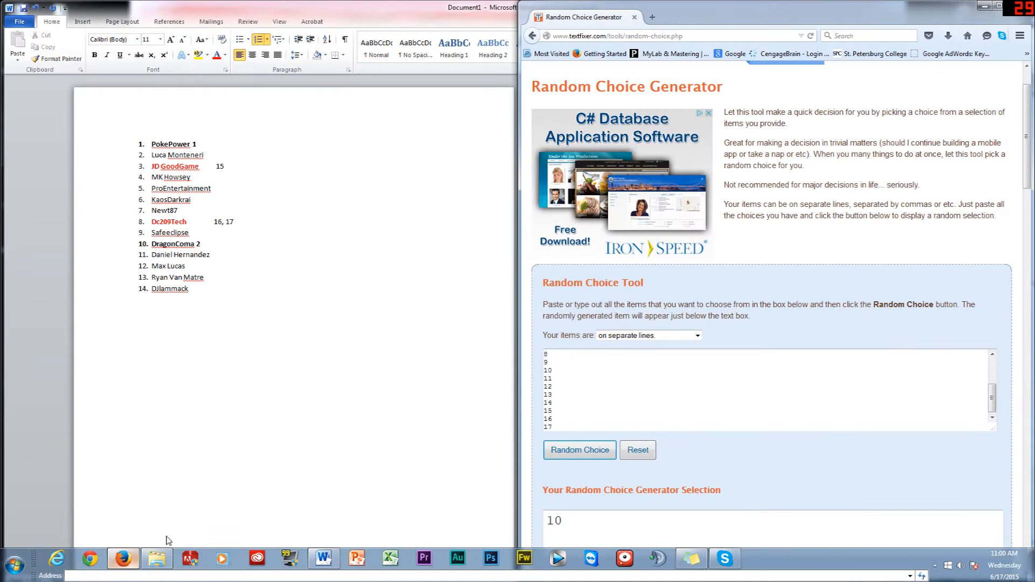
Bold the Safeeclipse entry and tag it 3 as the third winner.
{"action": "left_click", "coordinate": [579, 450]}
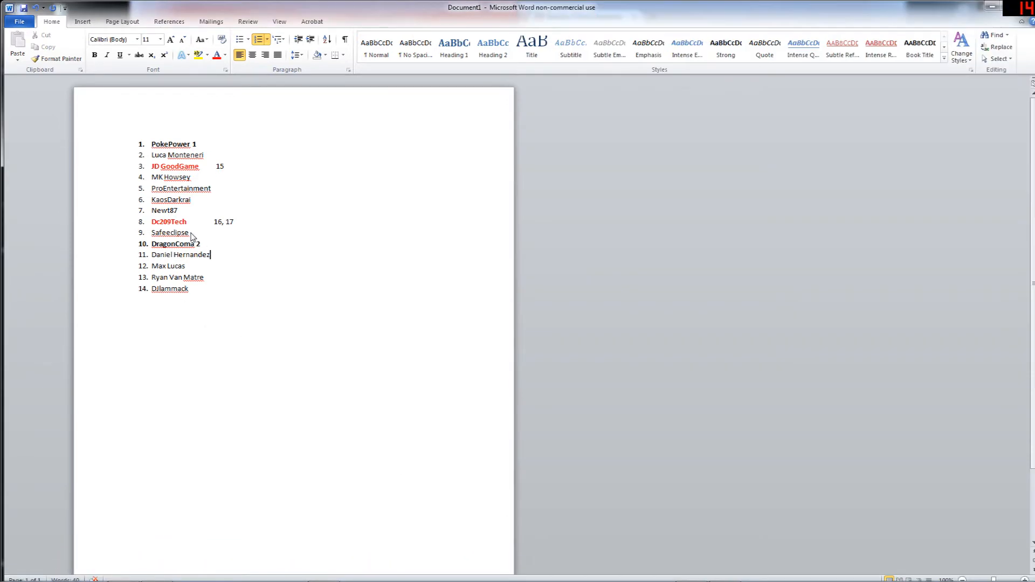
{"action": "double_click", "coordinate": [170, 232]}
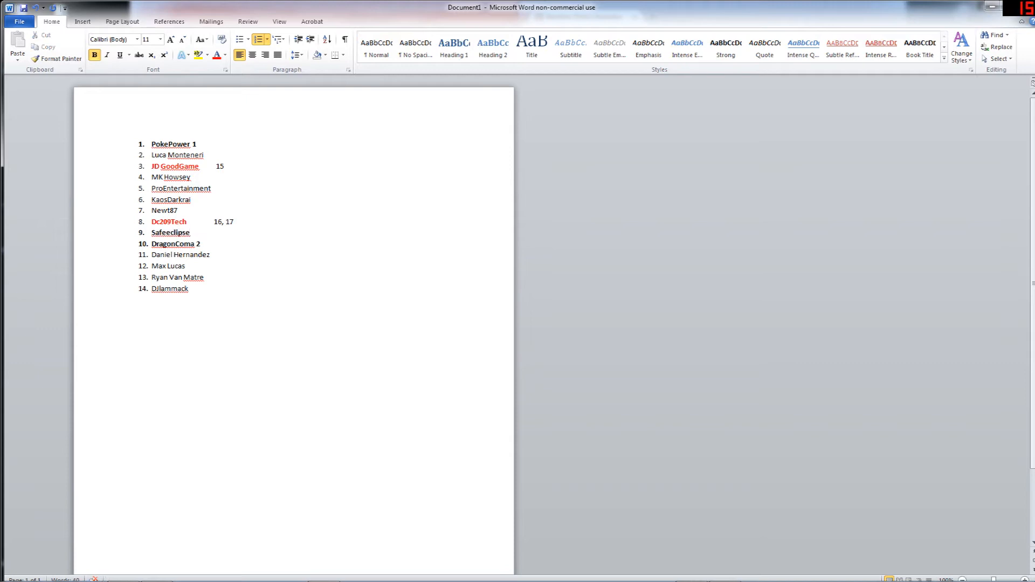
{"action": "type", "text": "3"}
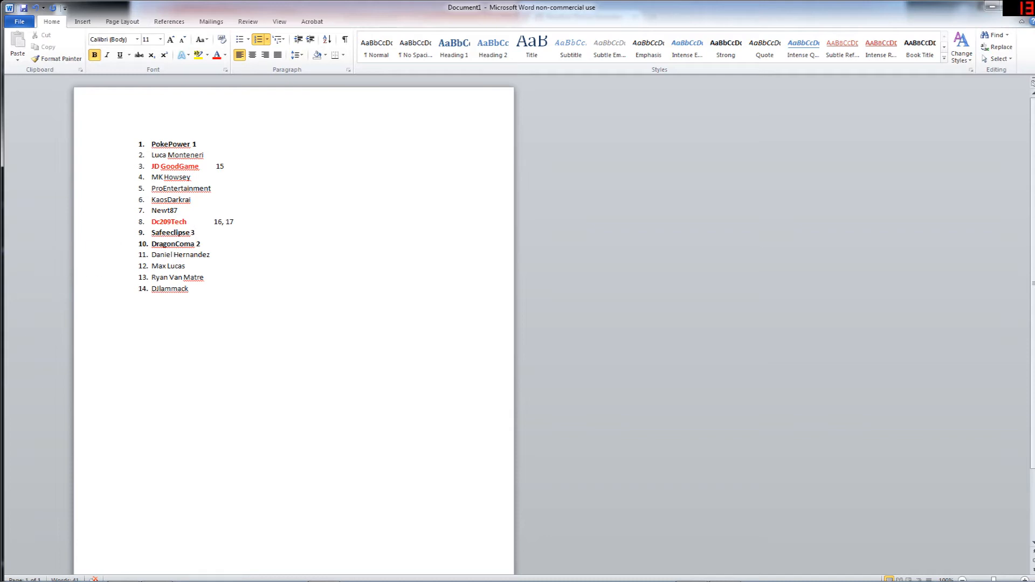
{"action": "left_click", "coordinate": [194, 233]}
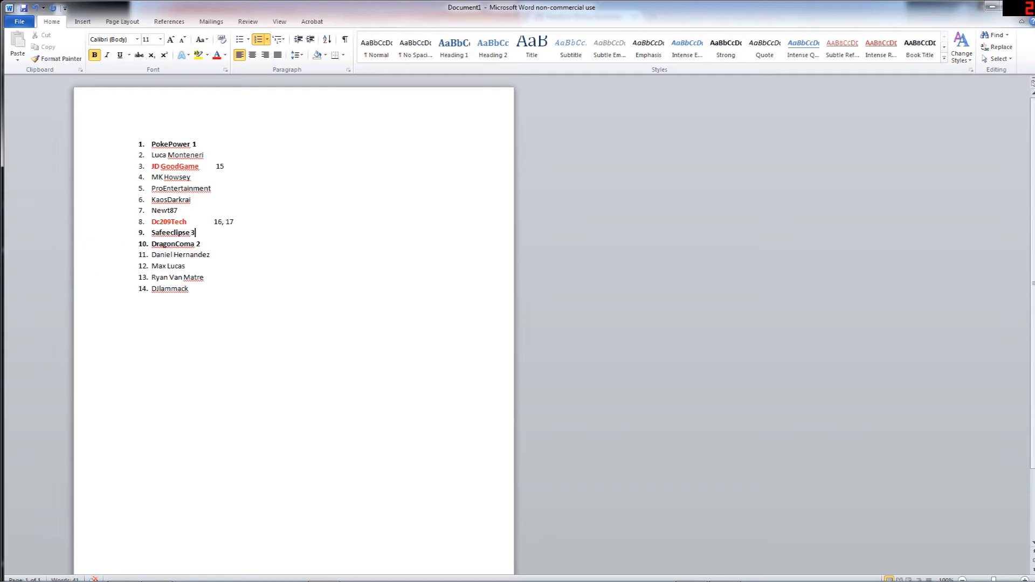